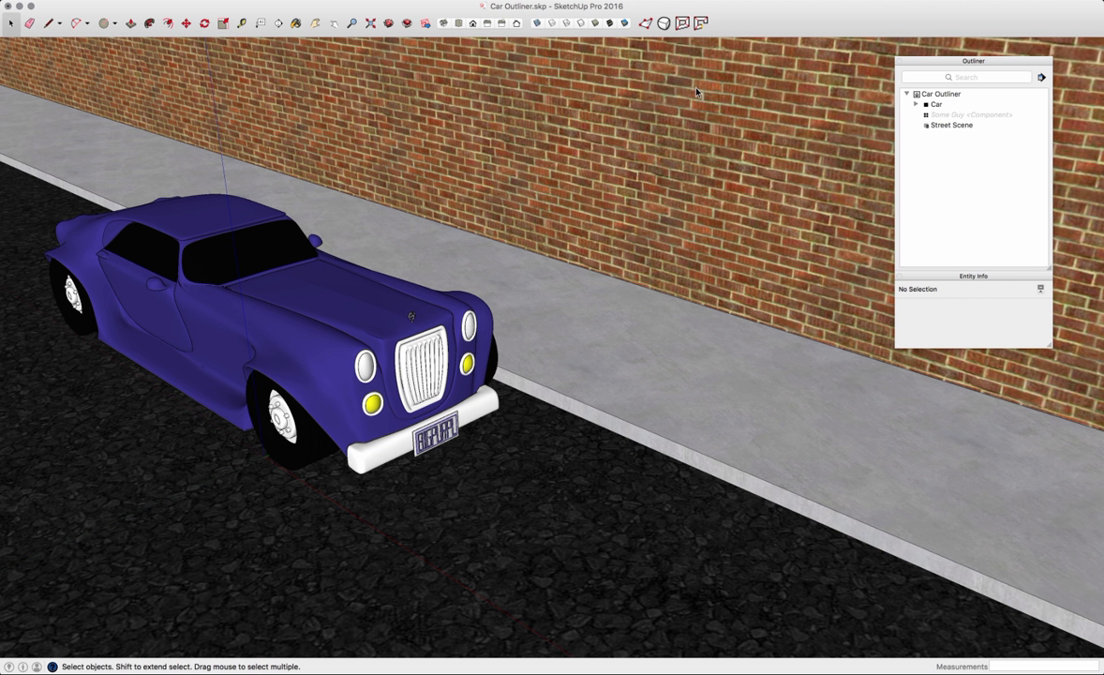
mouse_move(757, 115)
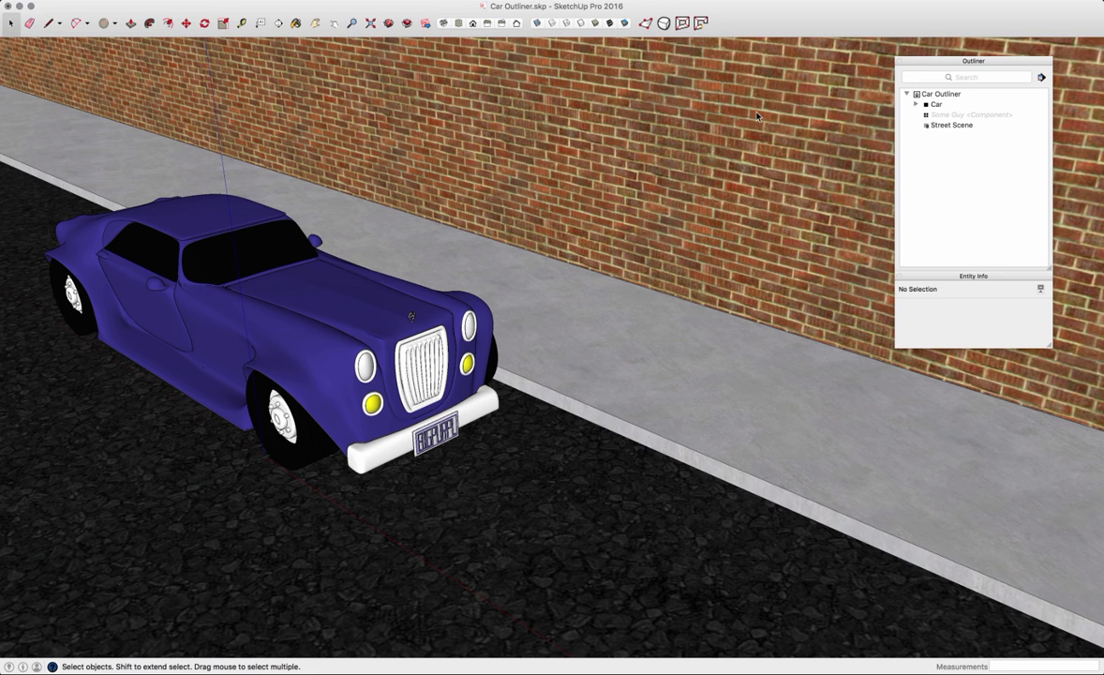
mouse_move(651, 160)
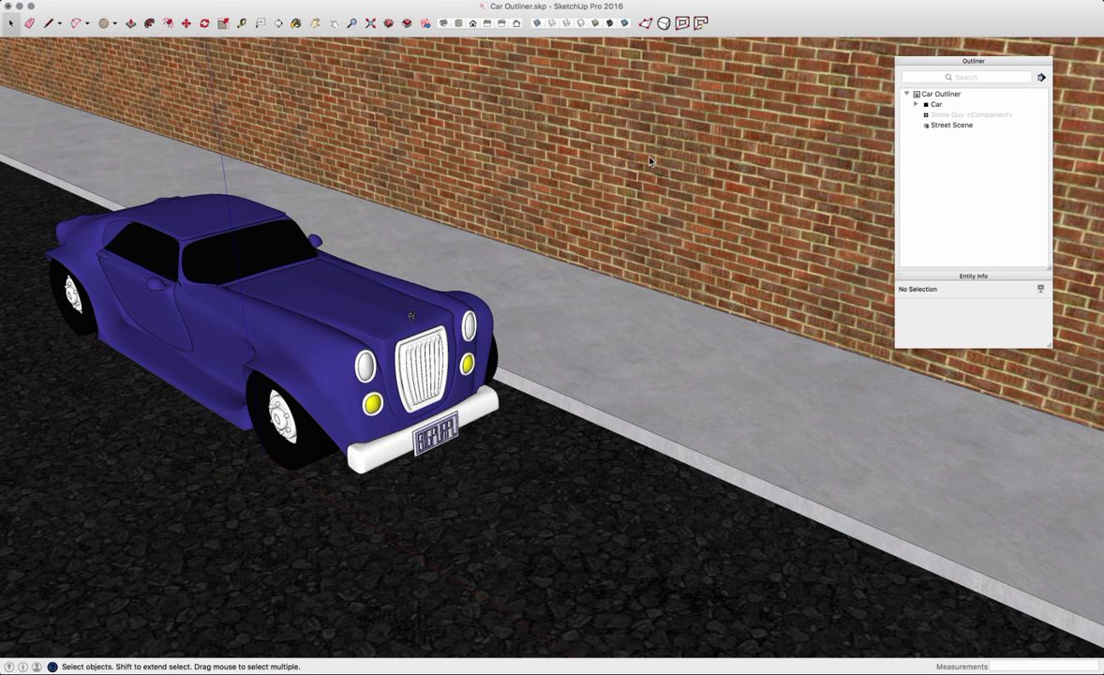
mouse_move(539, 243)
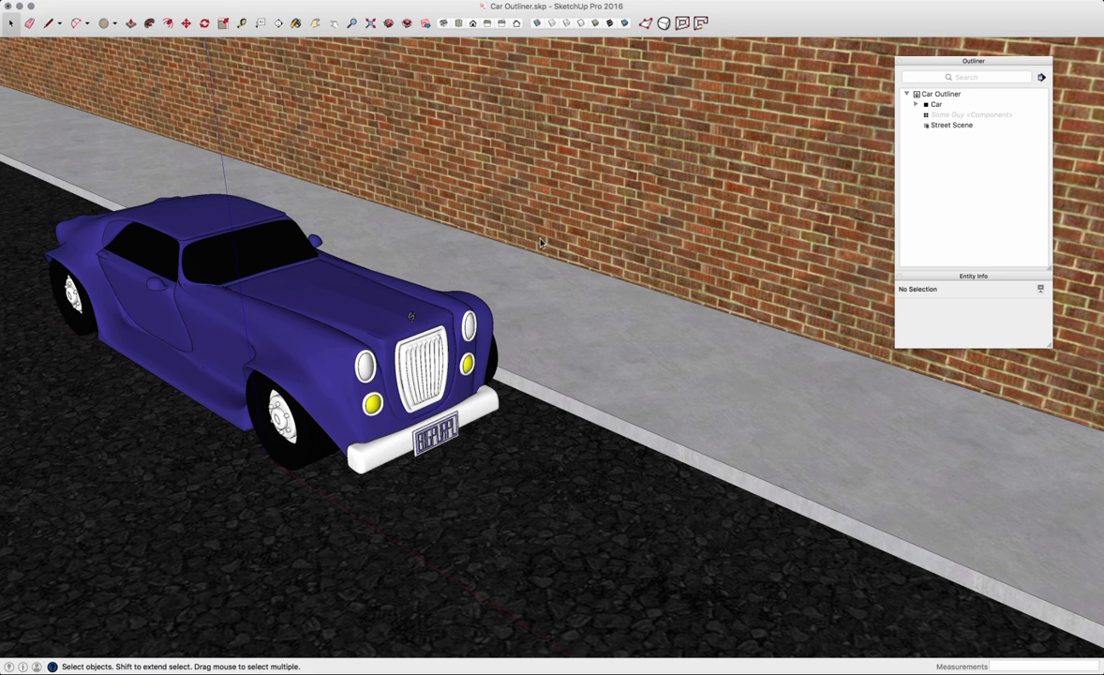
mouse_move(930, 58)
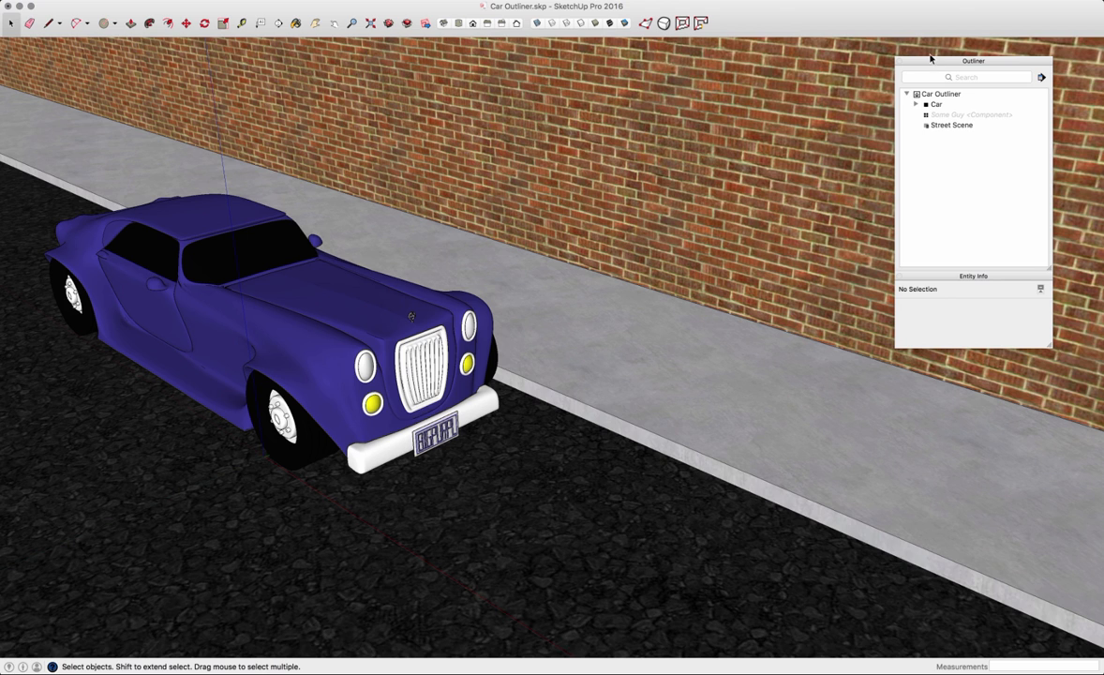
mouse_move(986, 281)
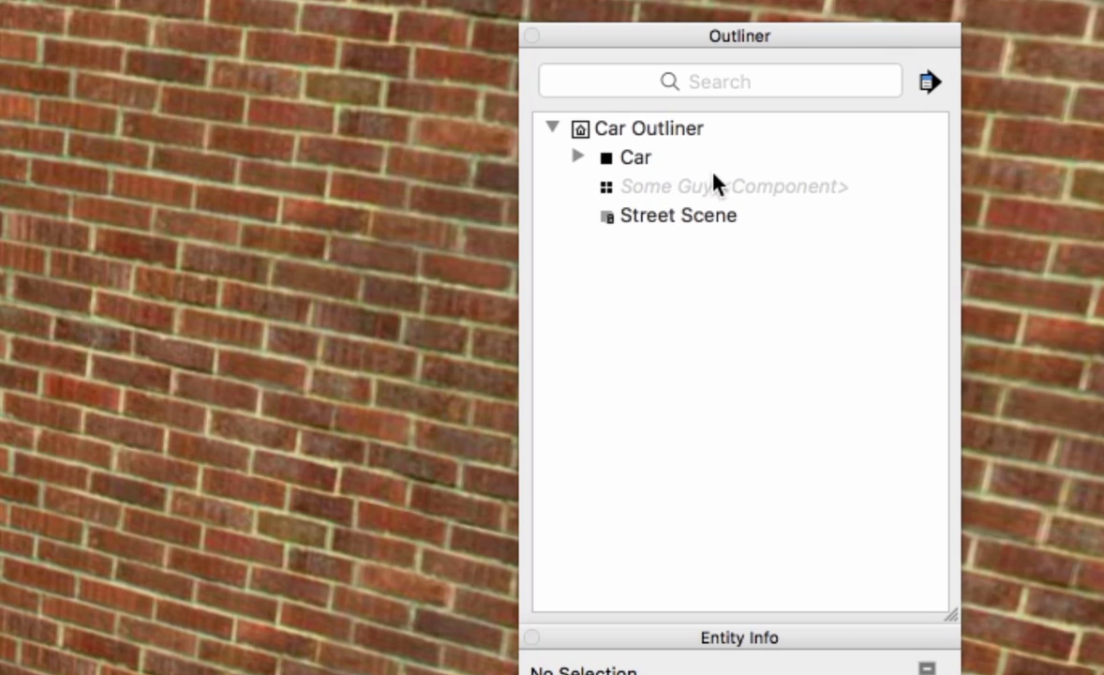
mouse_move(679, 160)
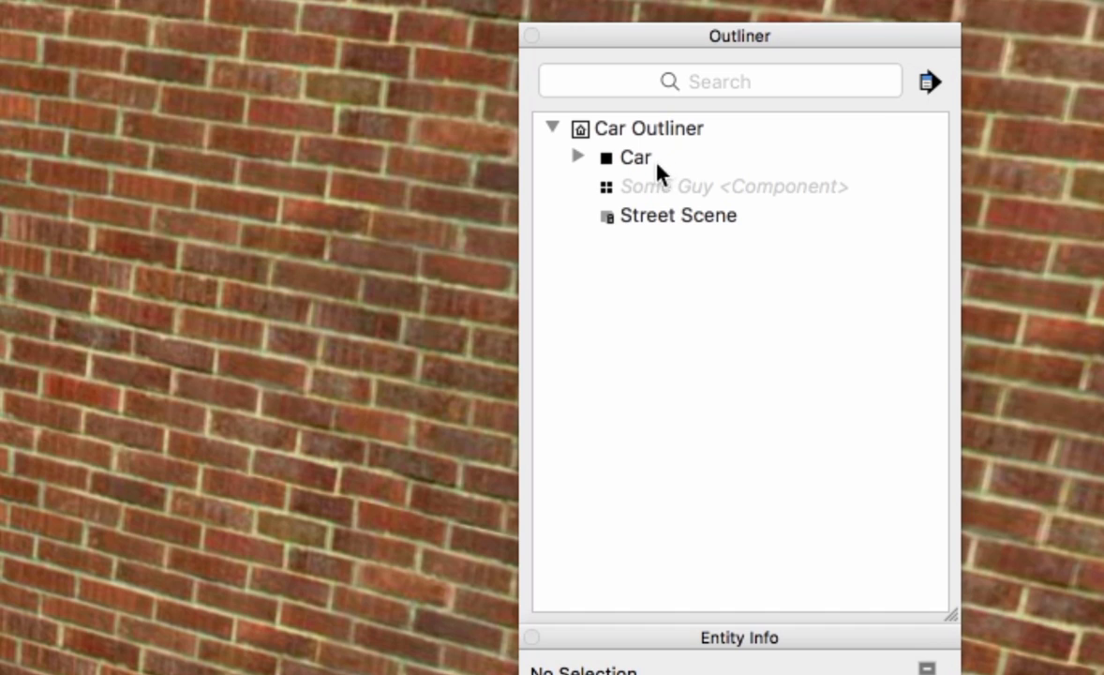
mouse_move(640, 176)
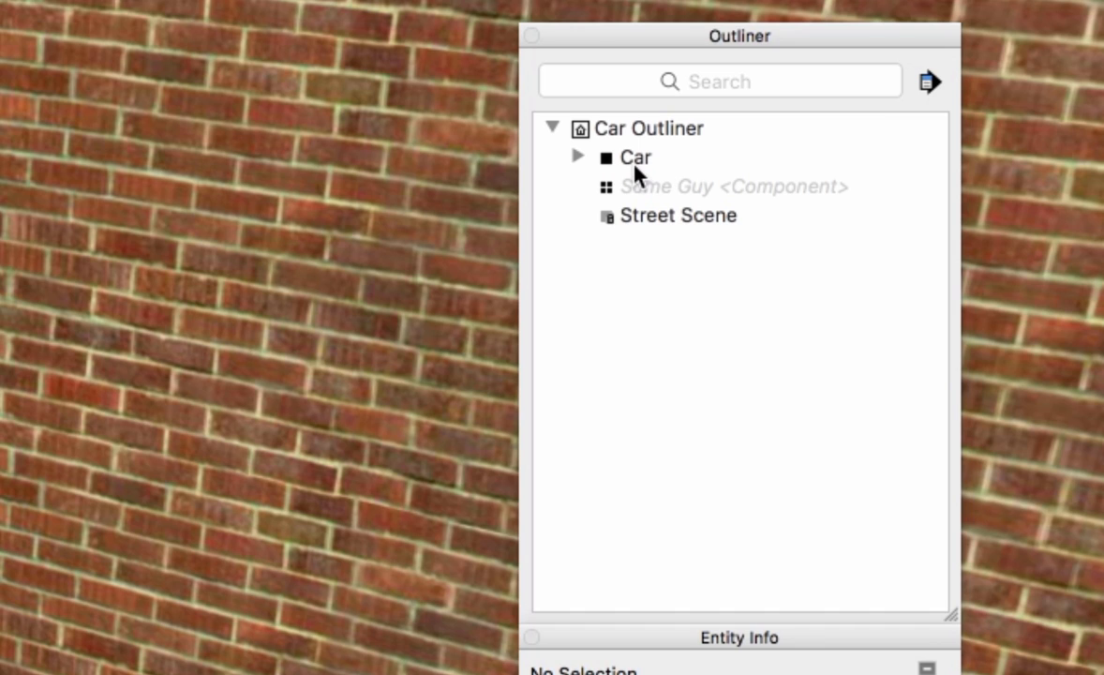
mouse_move(610, 177)
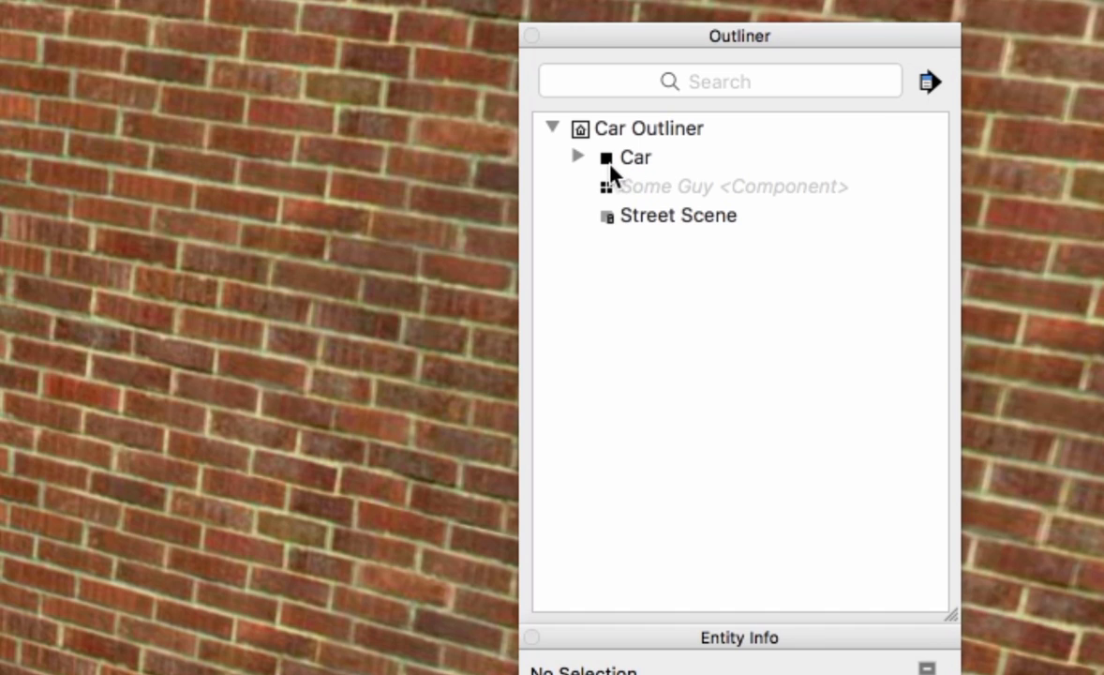
mouse_move(619, 173)
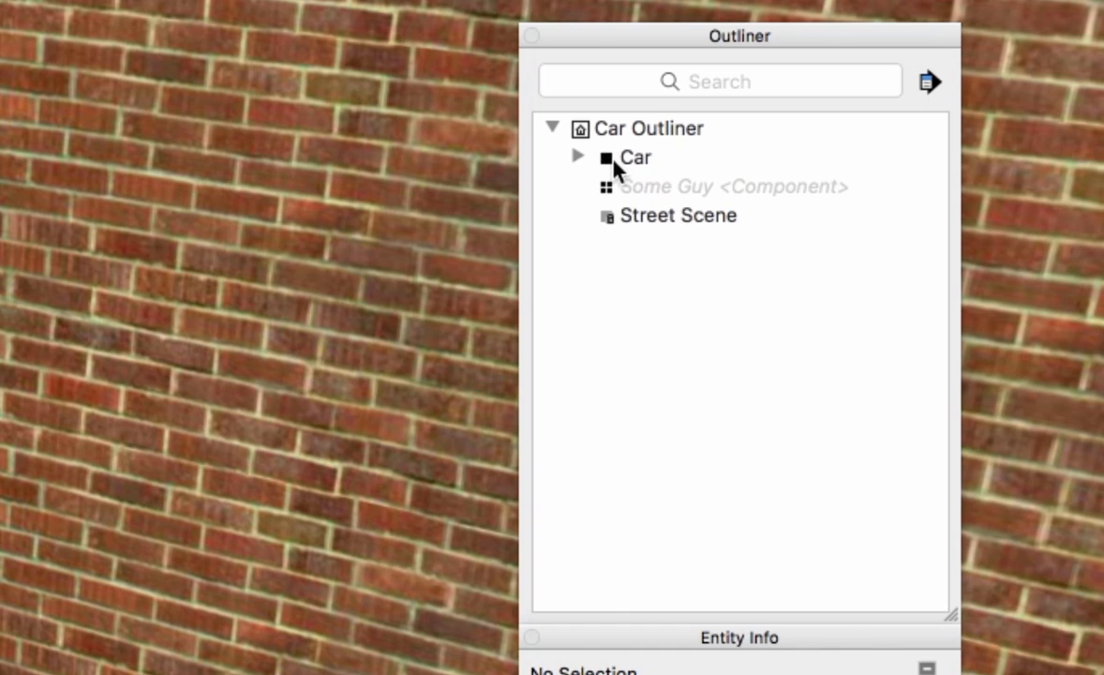
mouse_move(617, 190)
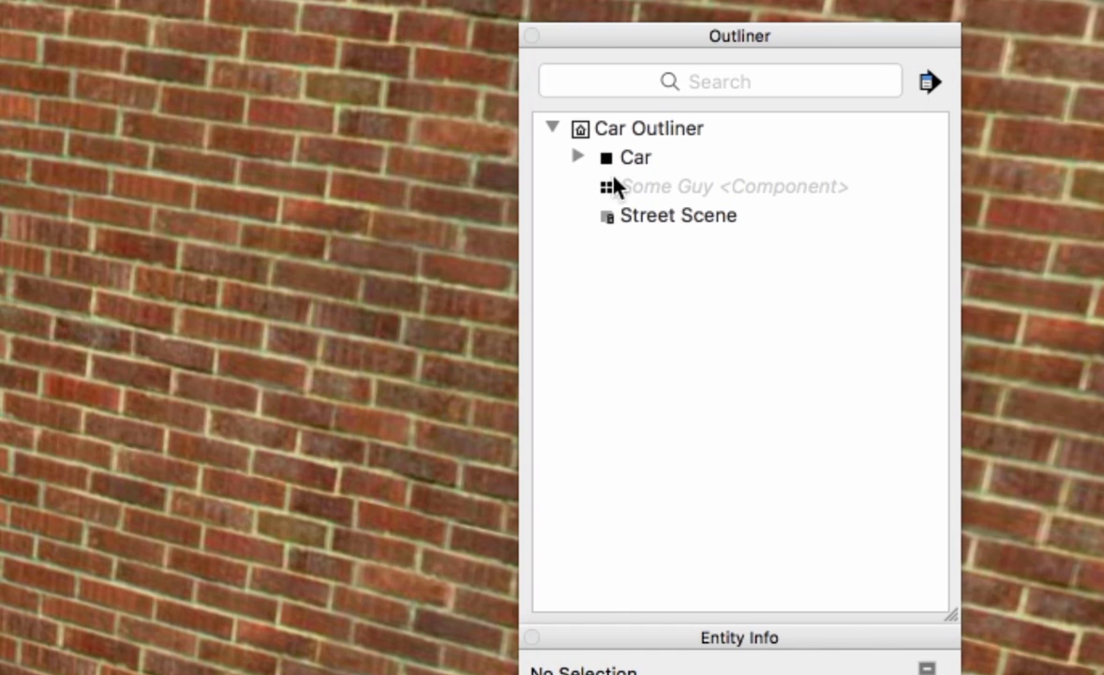
mouse_move(615, 198)
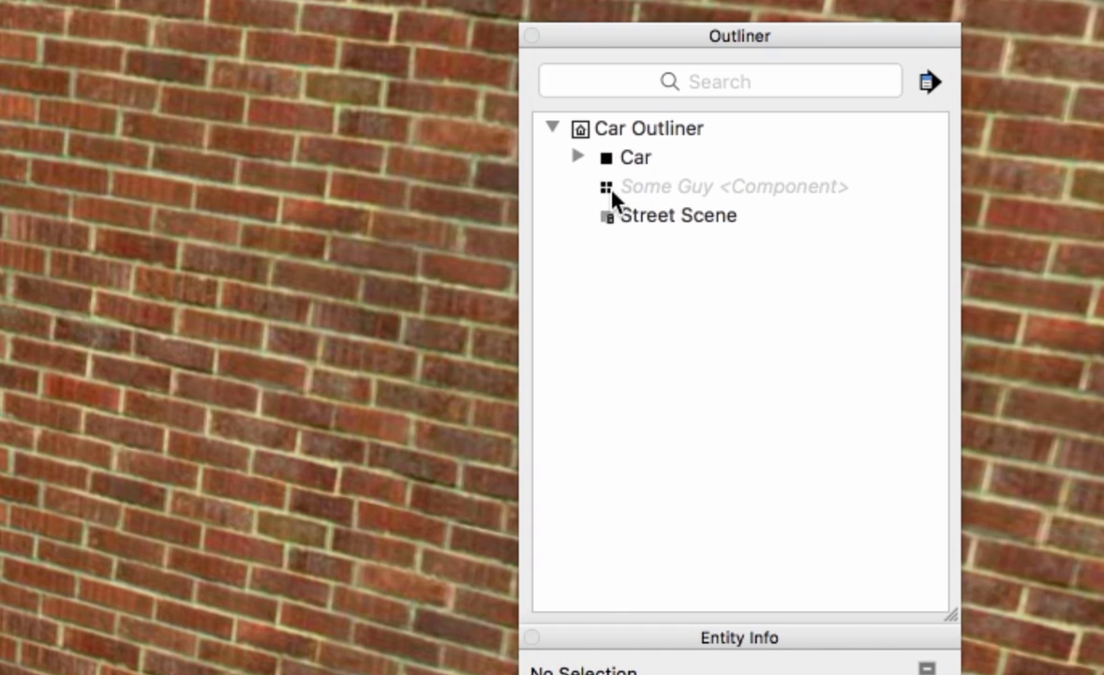
mouse_move(629, 198)
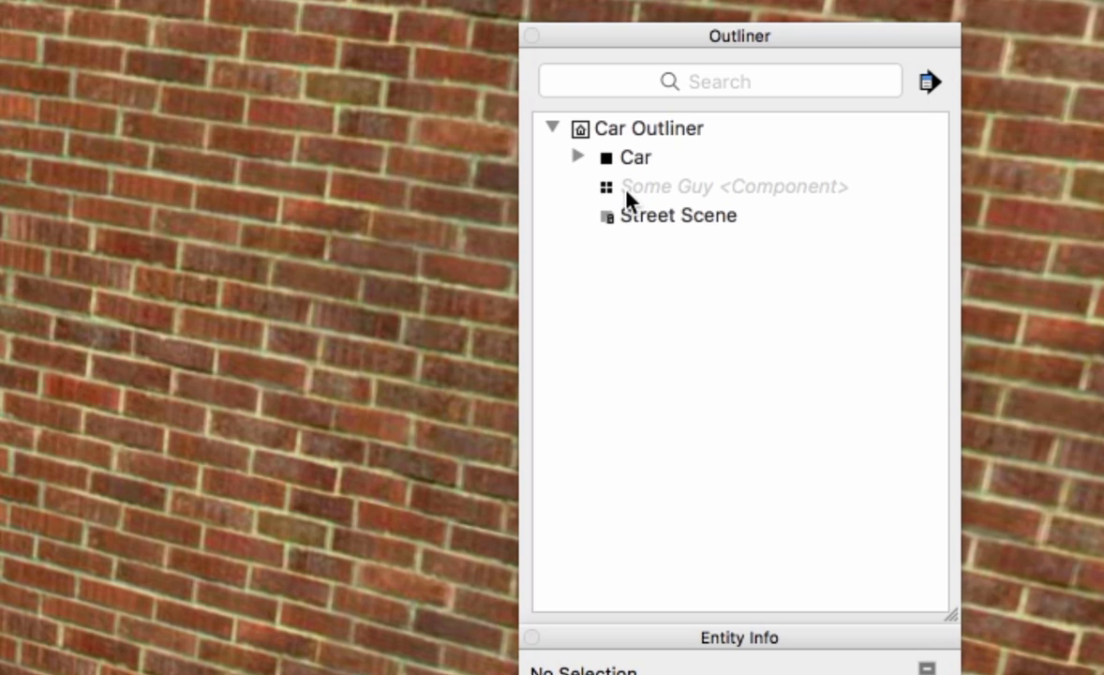
mouse_move(717, 196)
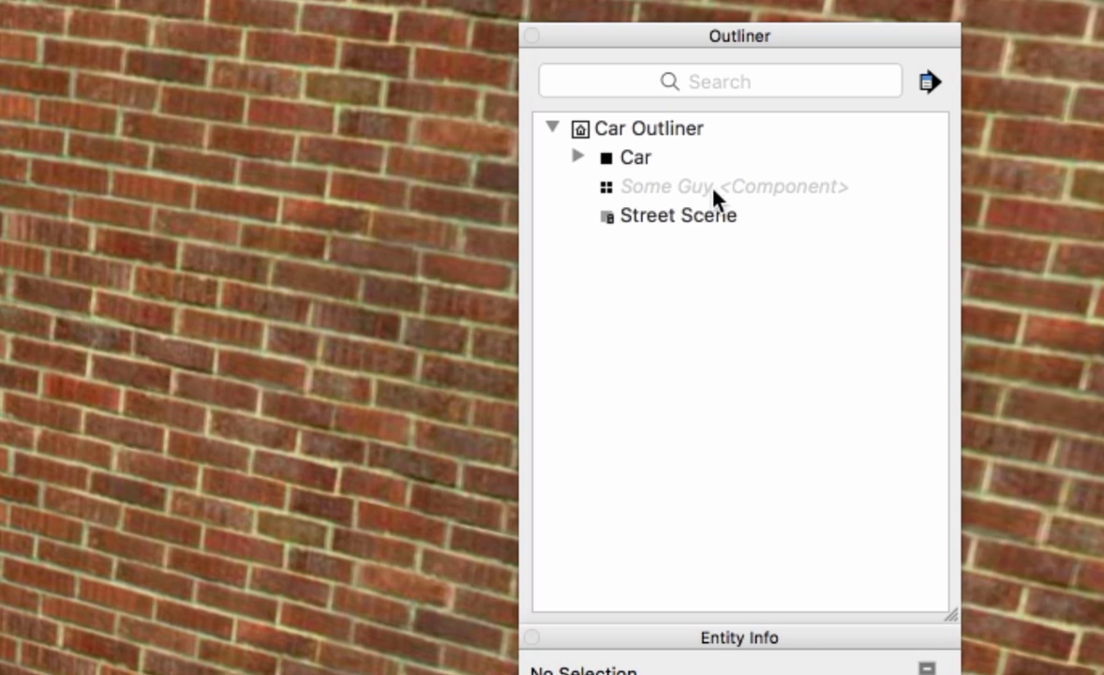
mouse_move(720, 208)
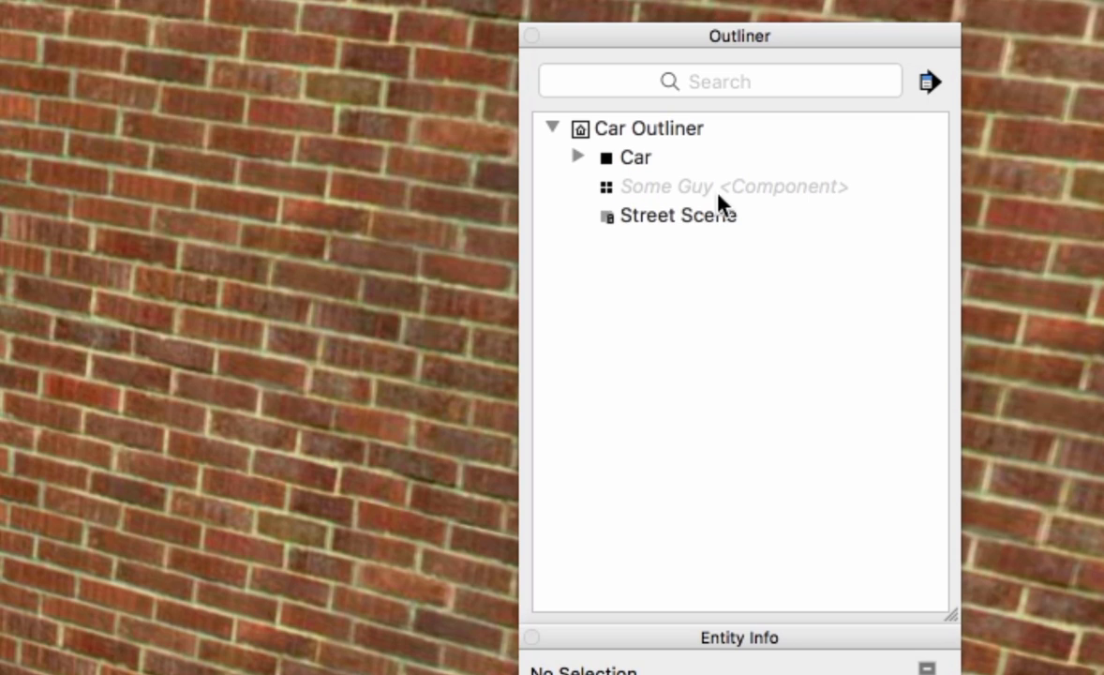
mouse_move(651, 207)
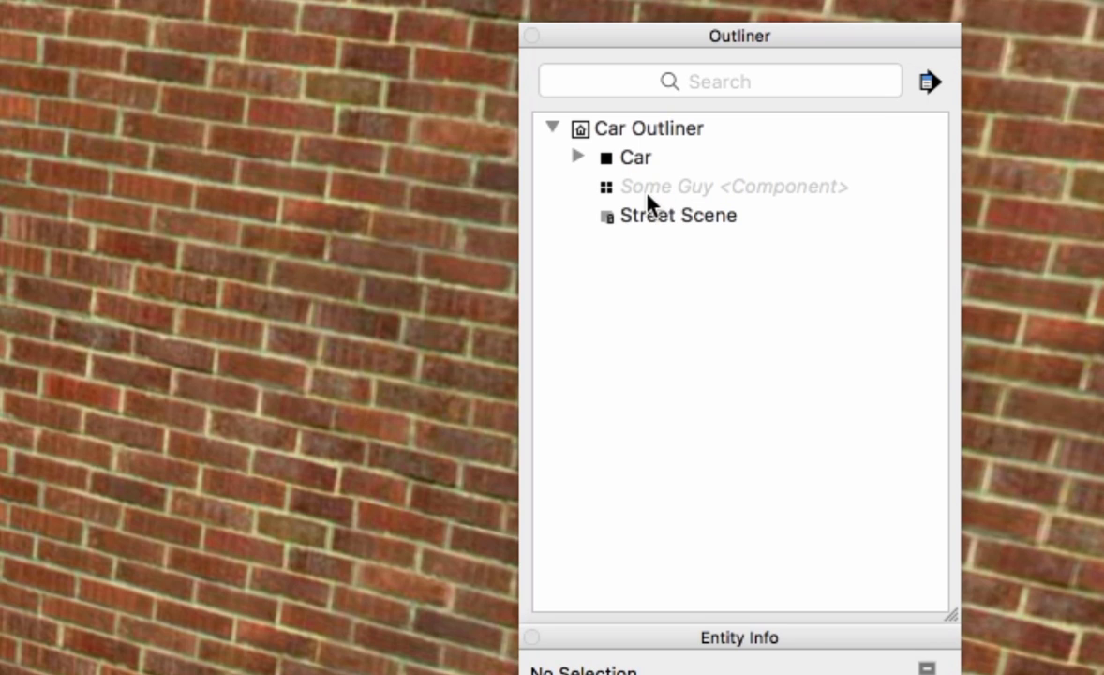
mouse_move(617, 236)
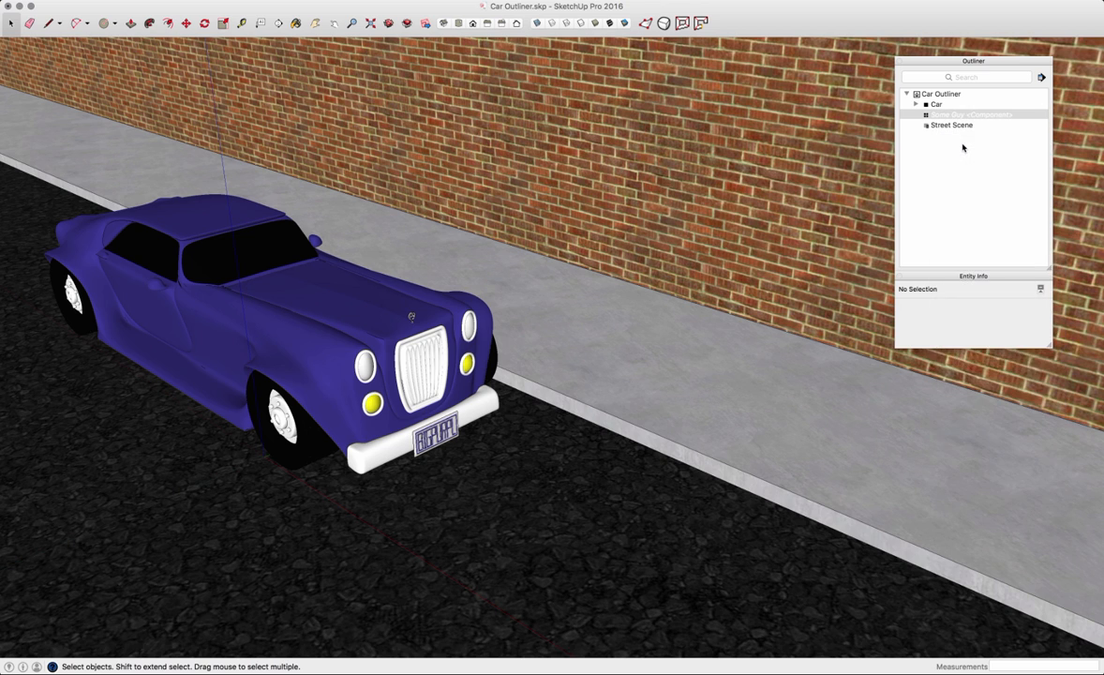
Step: Expand Car and then Tire (Right Front) in the Outliner to reveal Hub
left_click(970, 115)
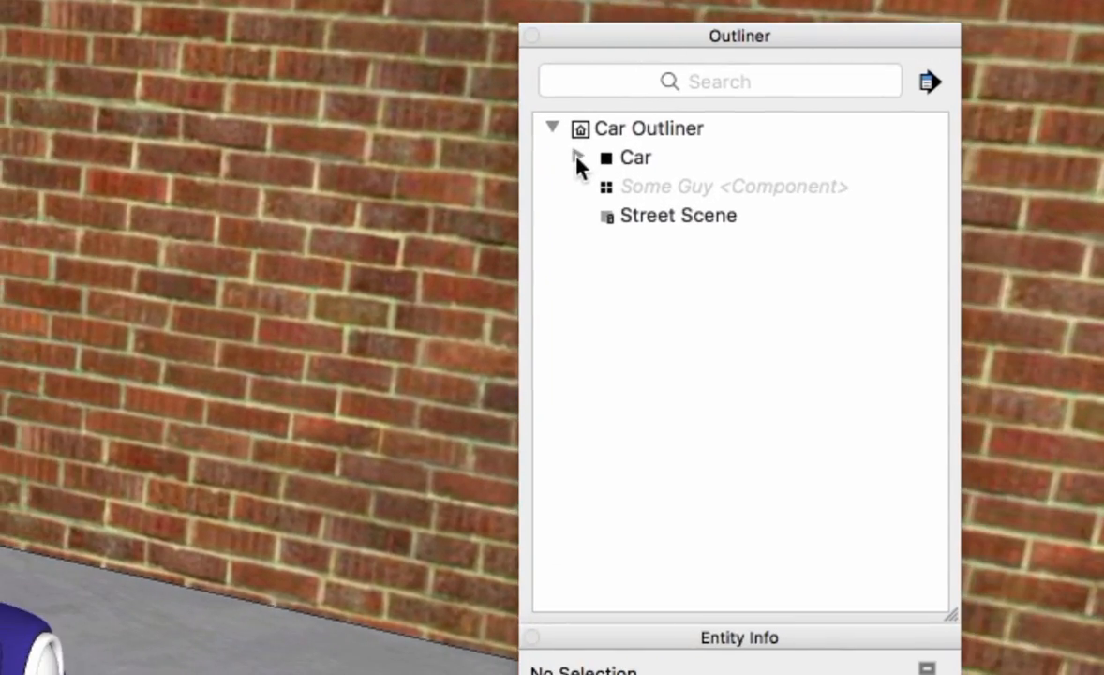
left_click(578, 157)
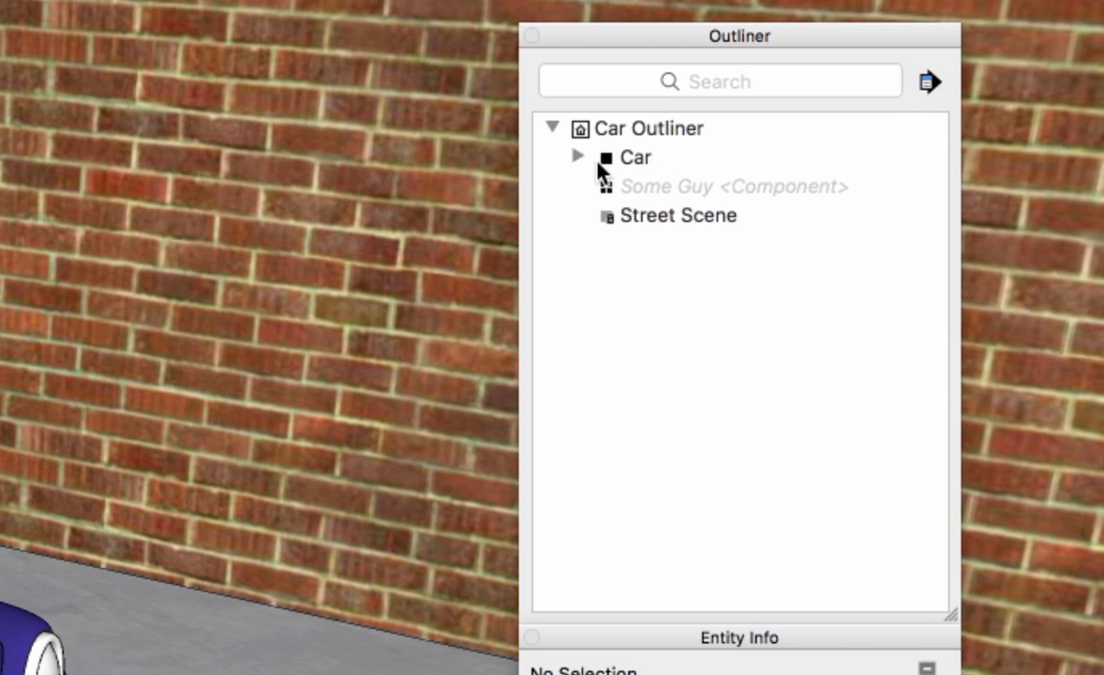
left_click(579, 156)
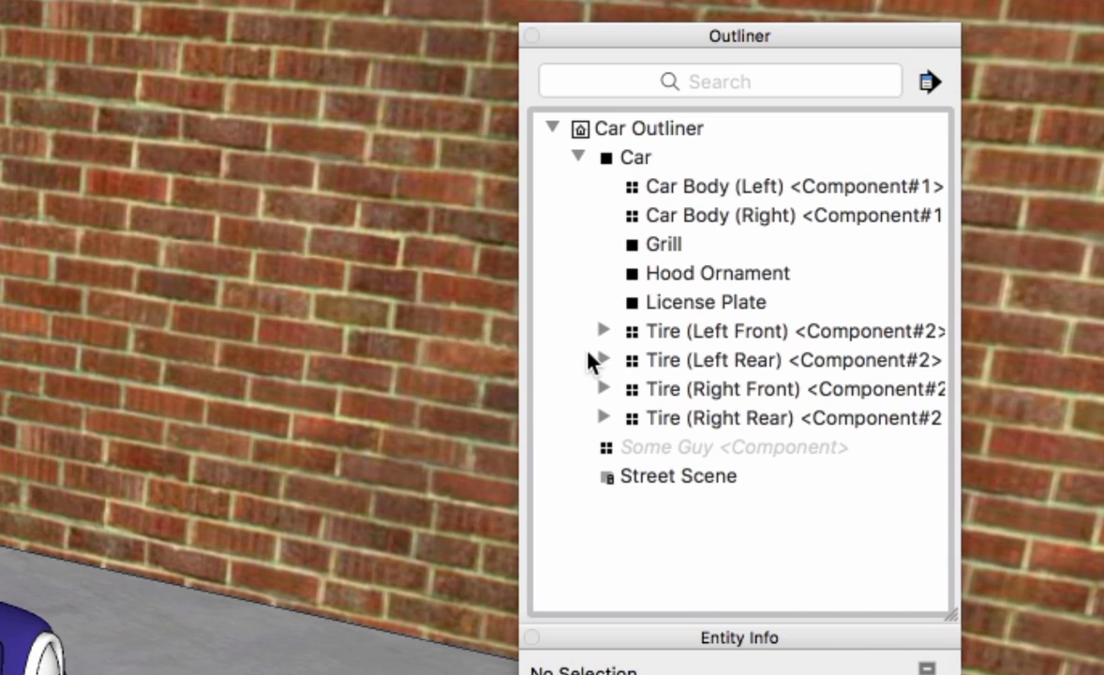
mouse_move(607, 395)
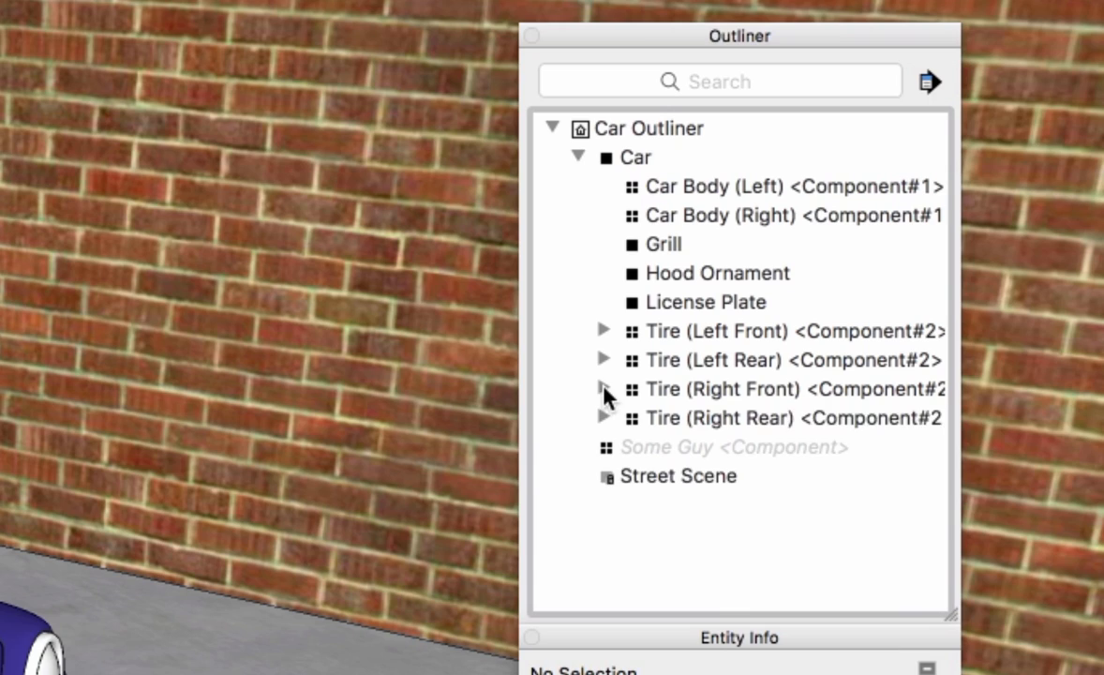
left_click(604, 389)
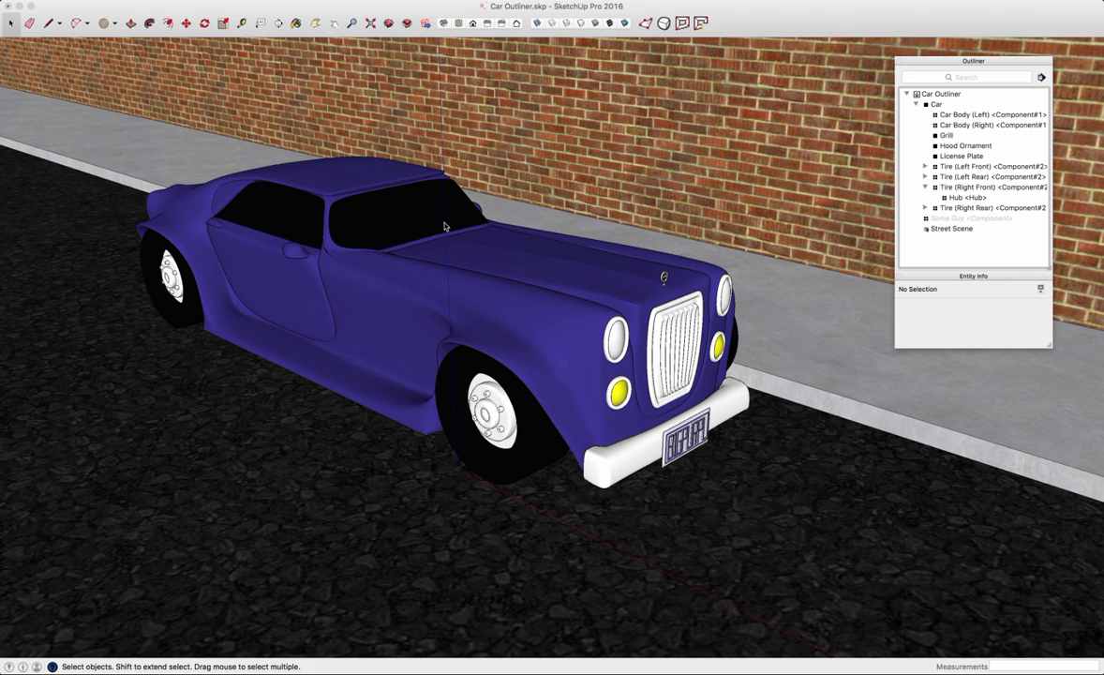
mouse_move(443, 288)
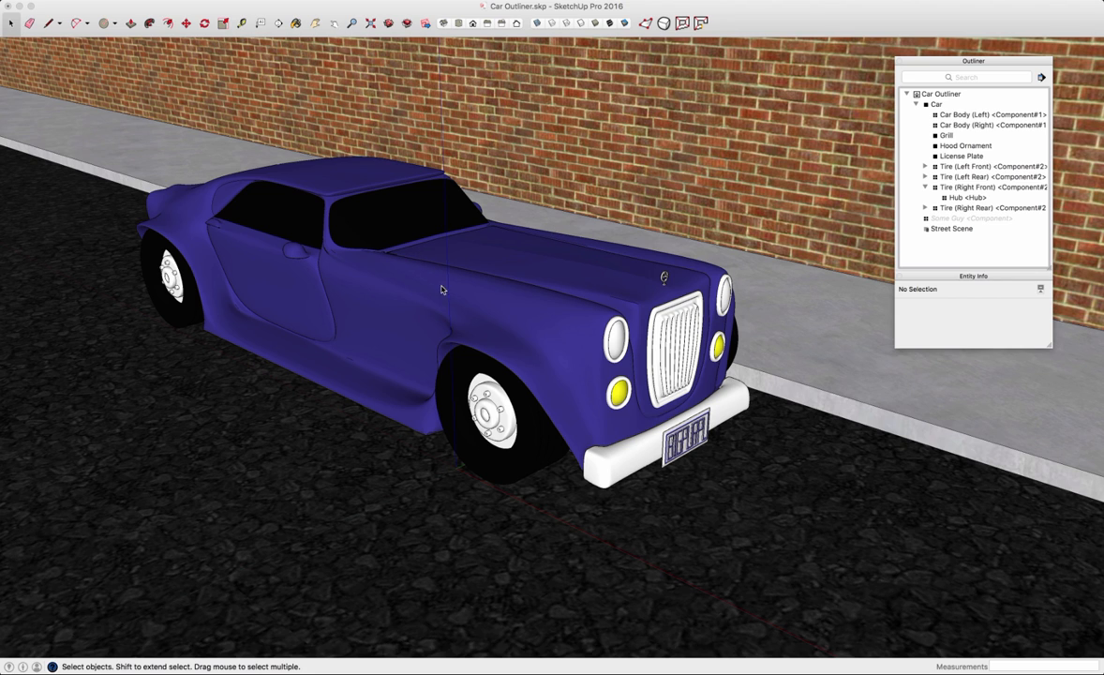
mouse_move(533, 290)
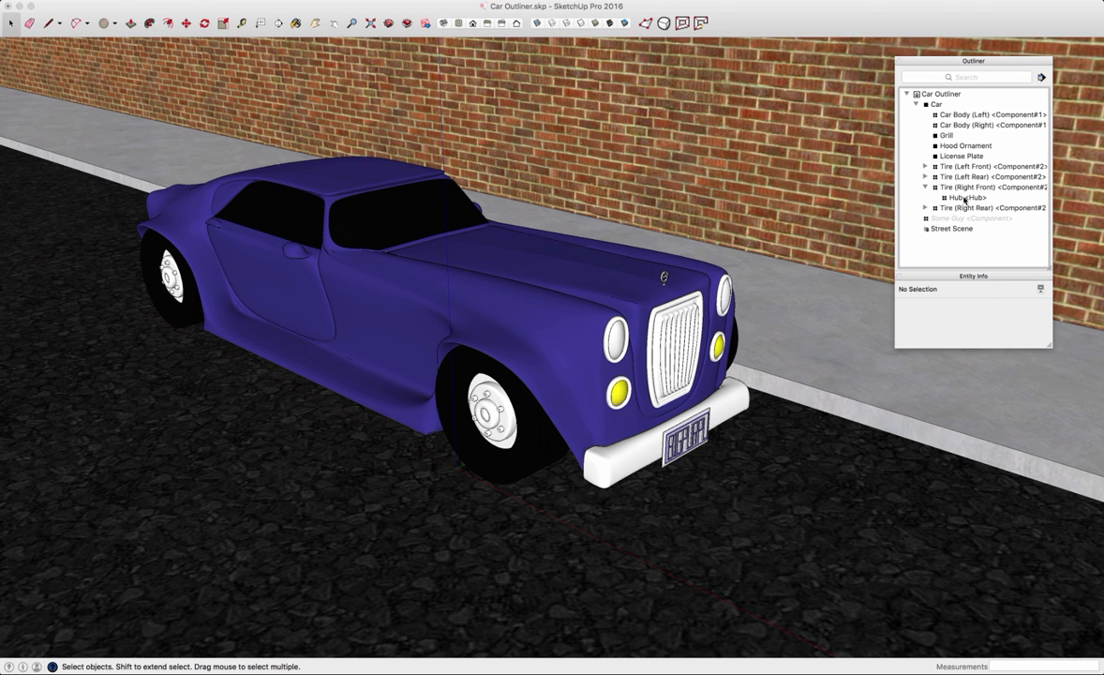
Step: Edit Hub in isolation, then select Car to show its Entity Info
double_click(964, 197)
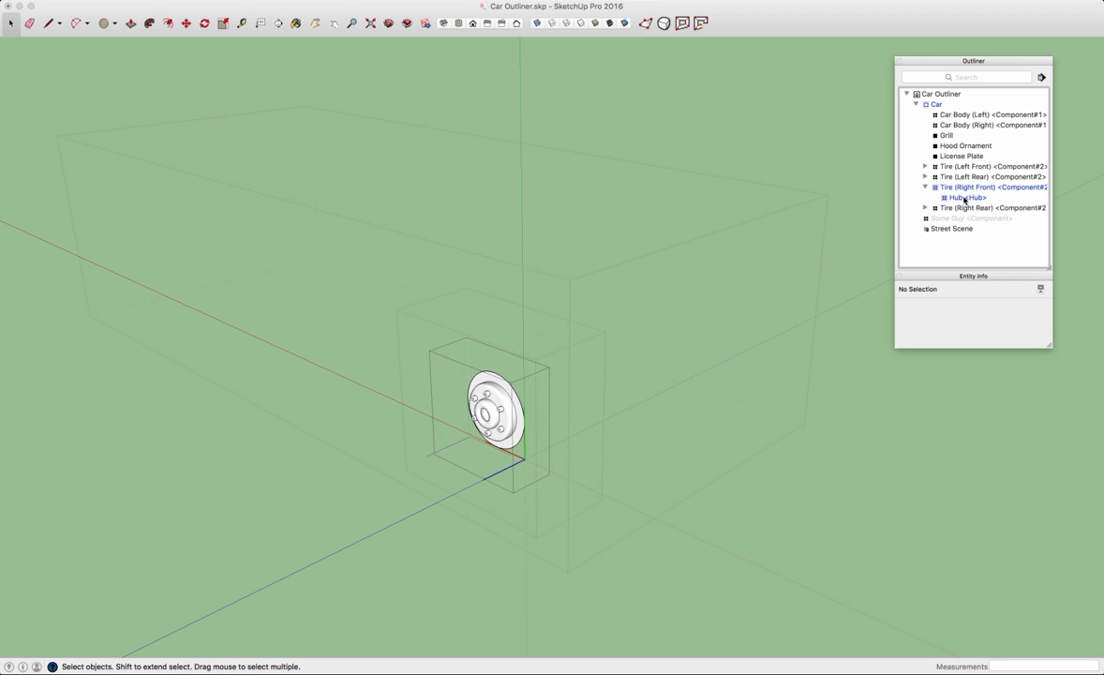
mouse_move(469, 191)
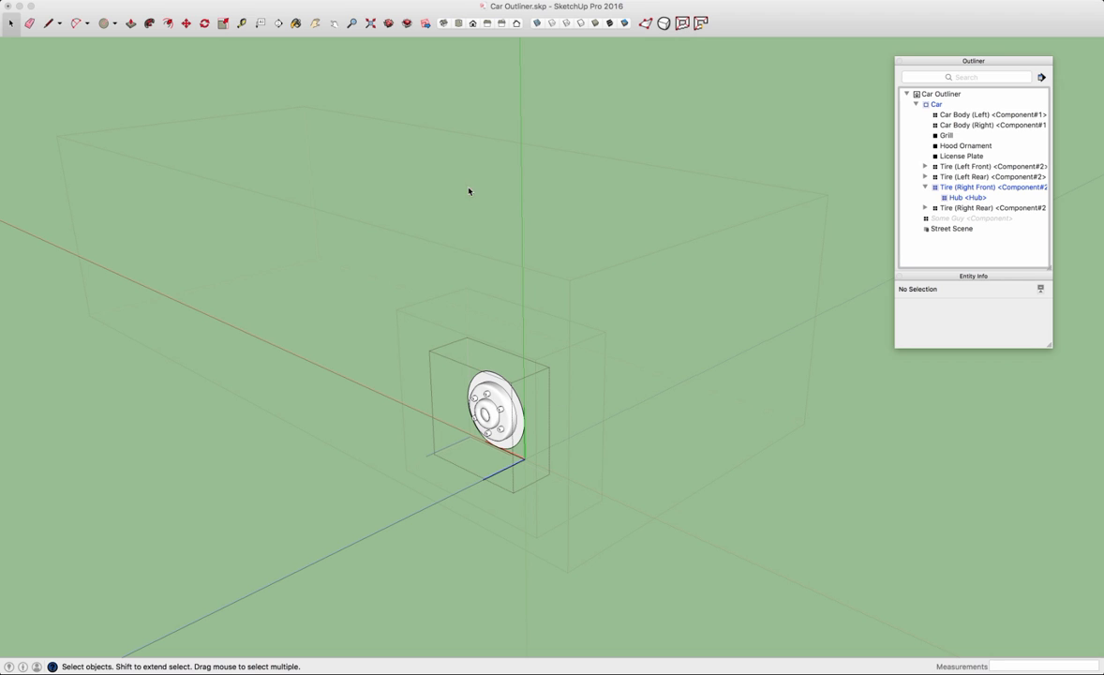
mouse_move(820, 136)
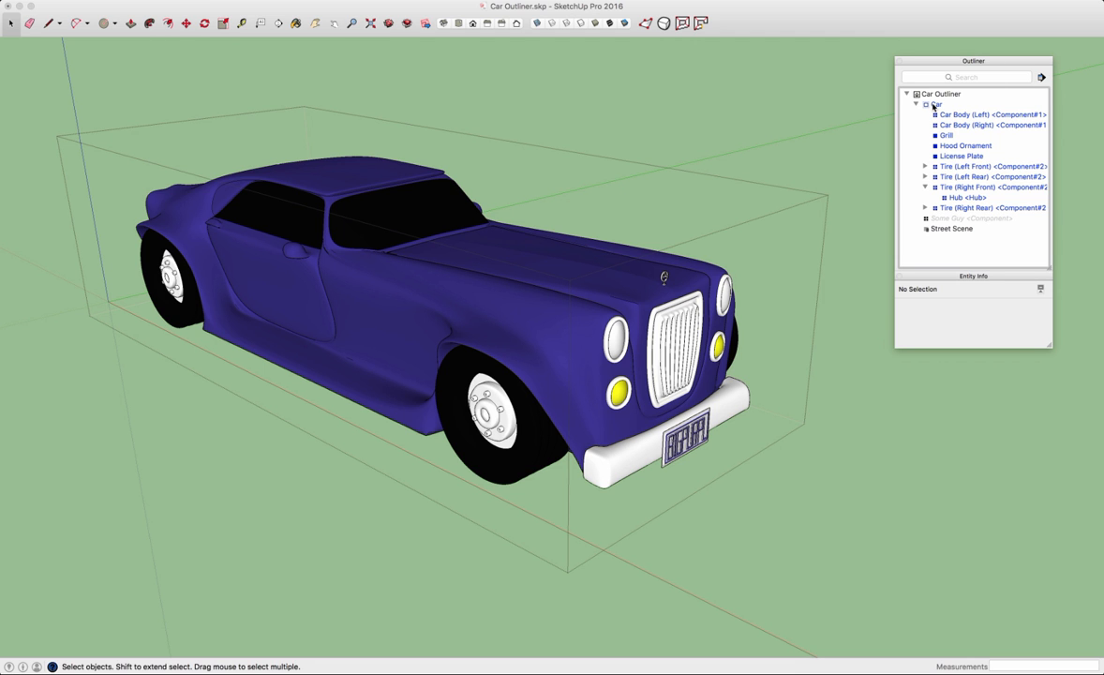
left_click(942, 104)
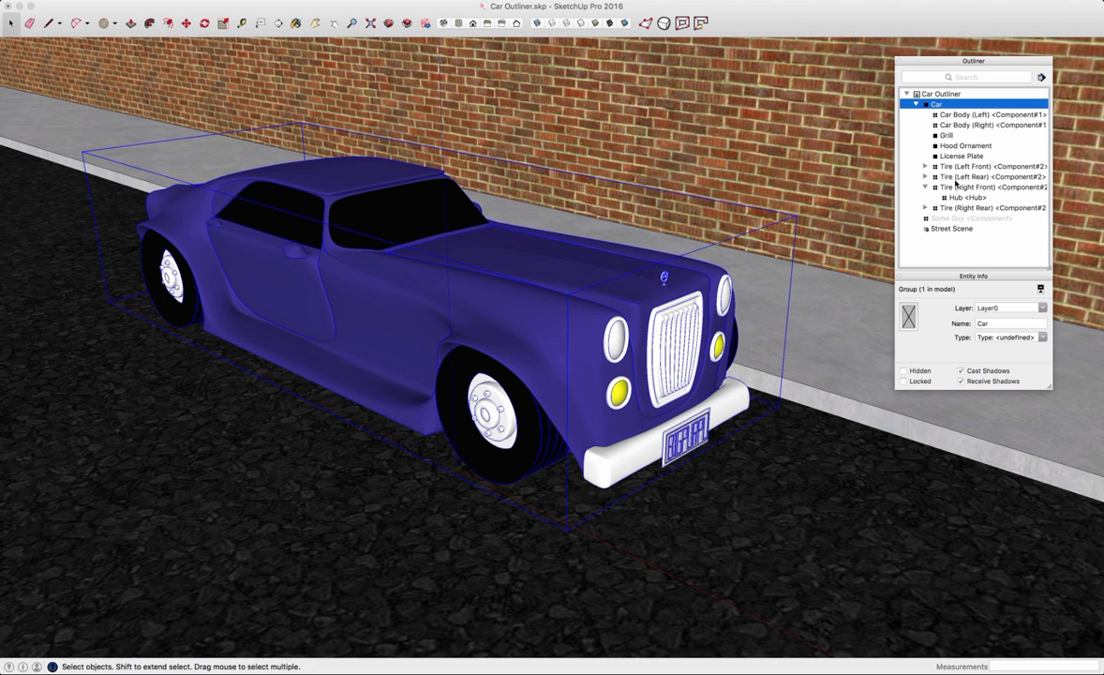
mouse_move(956, 202)
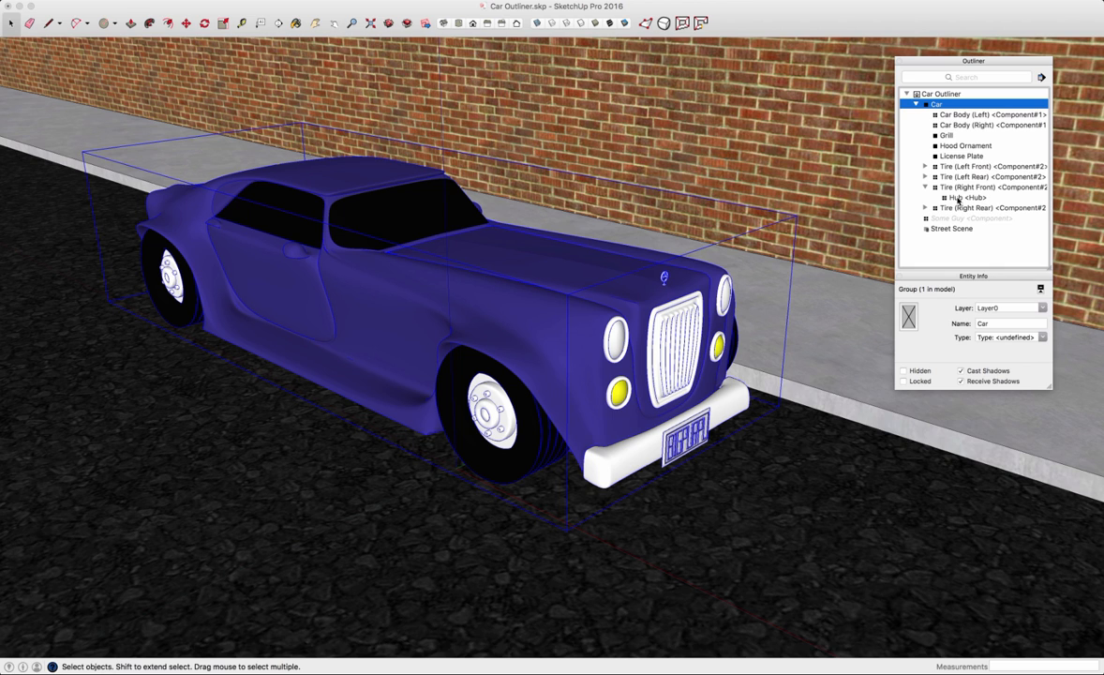
Step: Move Hub from Tire (Right Front) up into Car and reselect Car
left_click(966, 197)
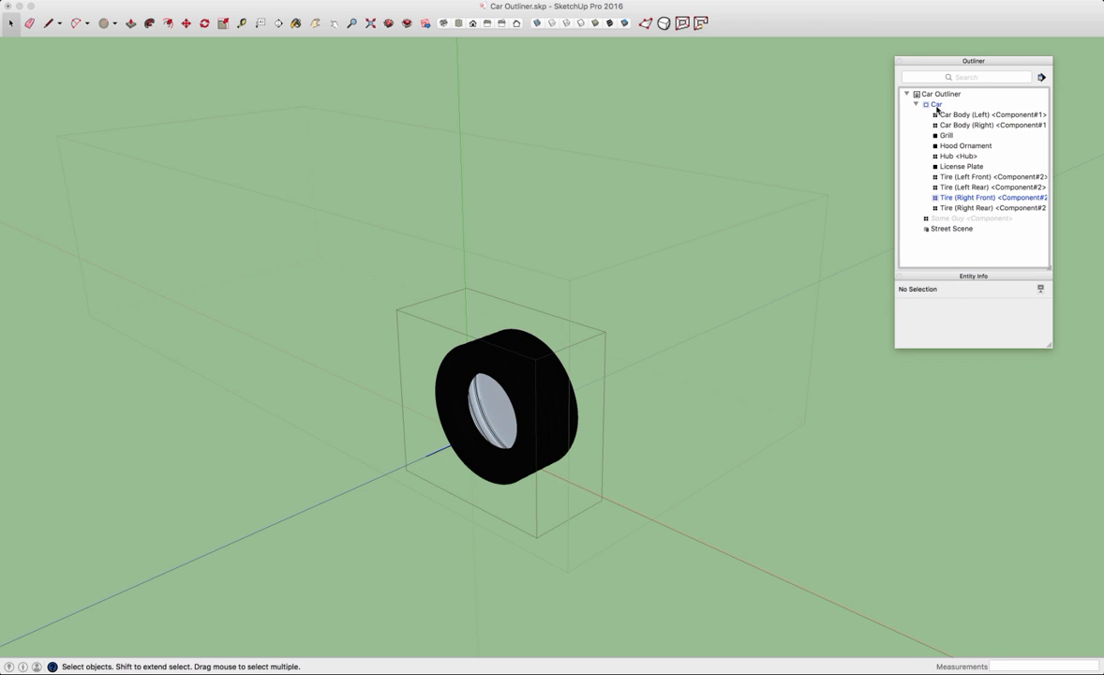
left_click(935, 104)
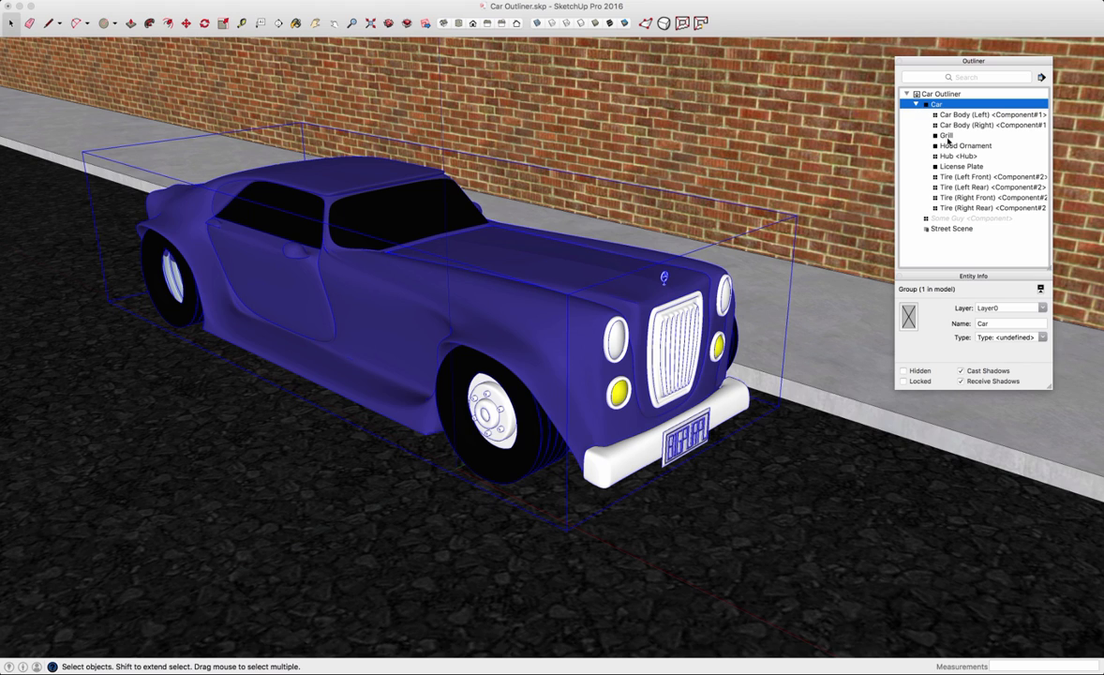
mouse_move(949, 210)
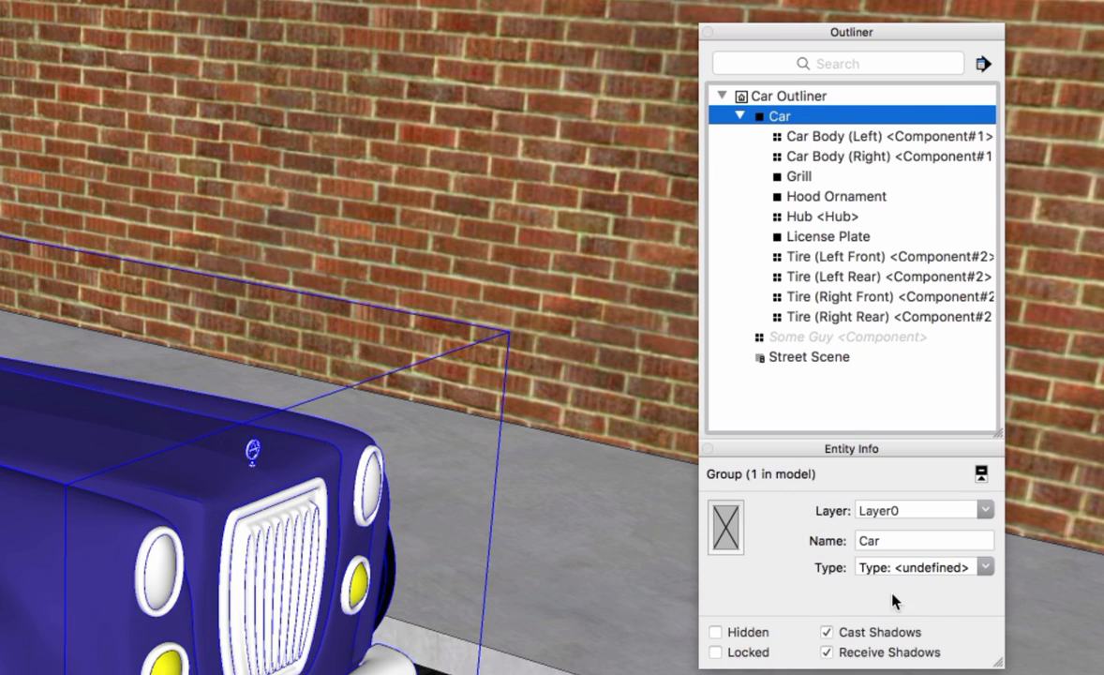
mouse_move(808, 572)
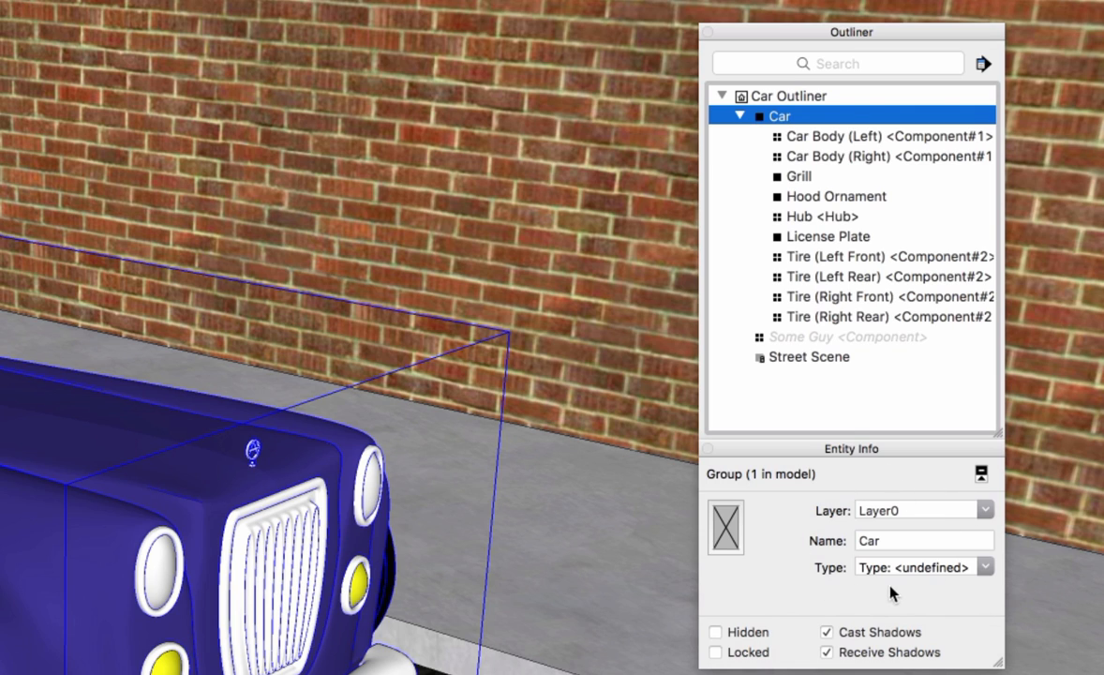
mouse_move(836, 584)
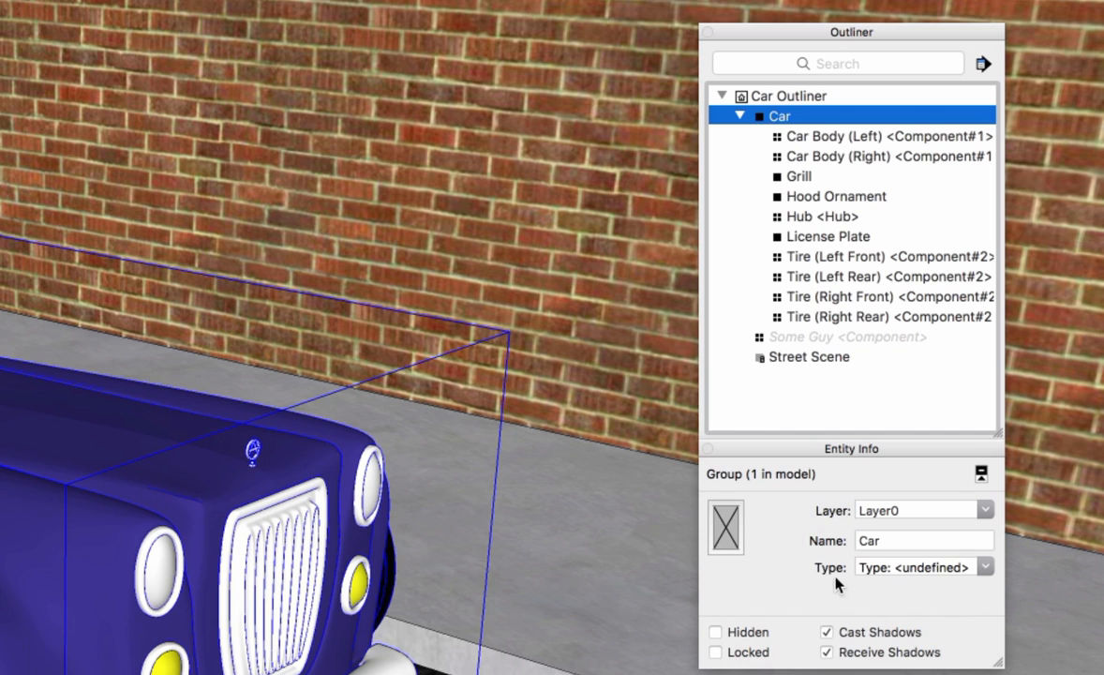
Step: Inspect Entity Info for Tire (Right Front), Tire (Left Rear), Tire (Left Front) and Hub
left_click(888, 295)
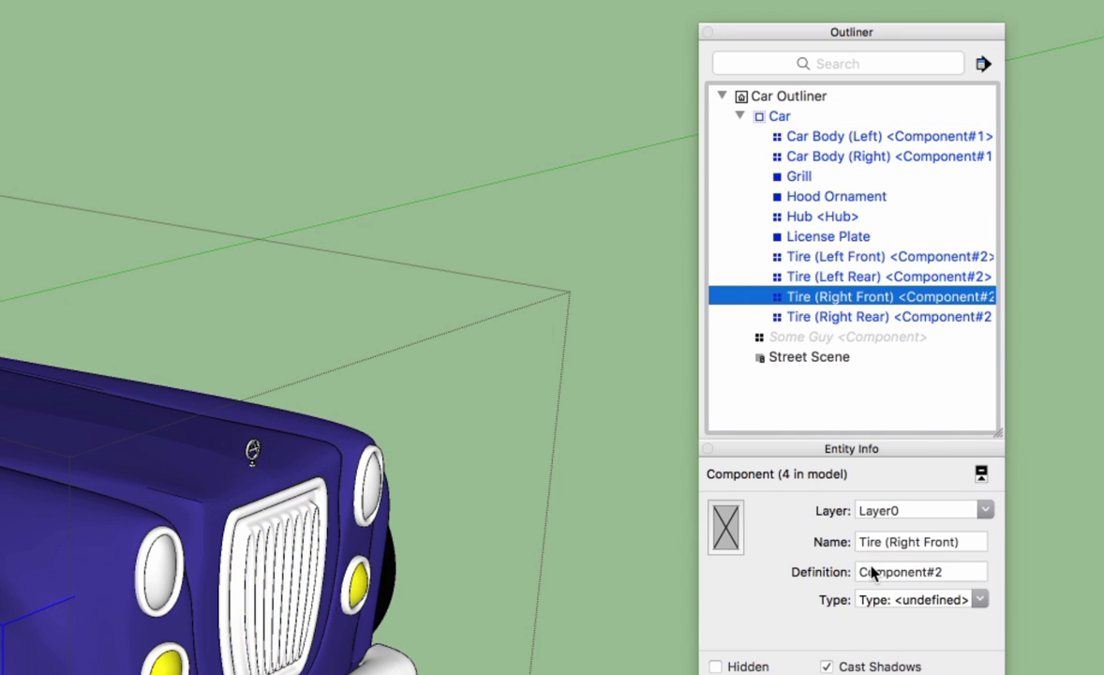
left_click(834, 275)
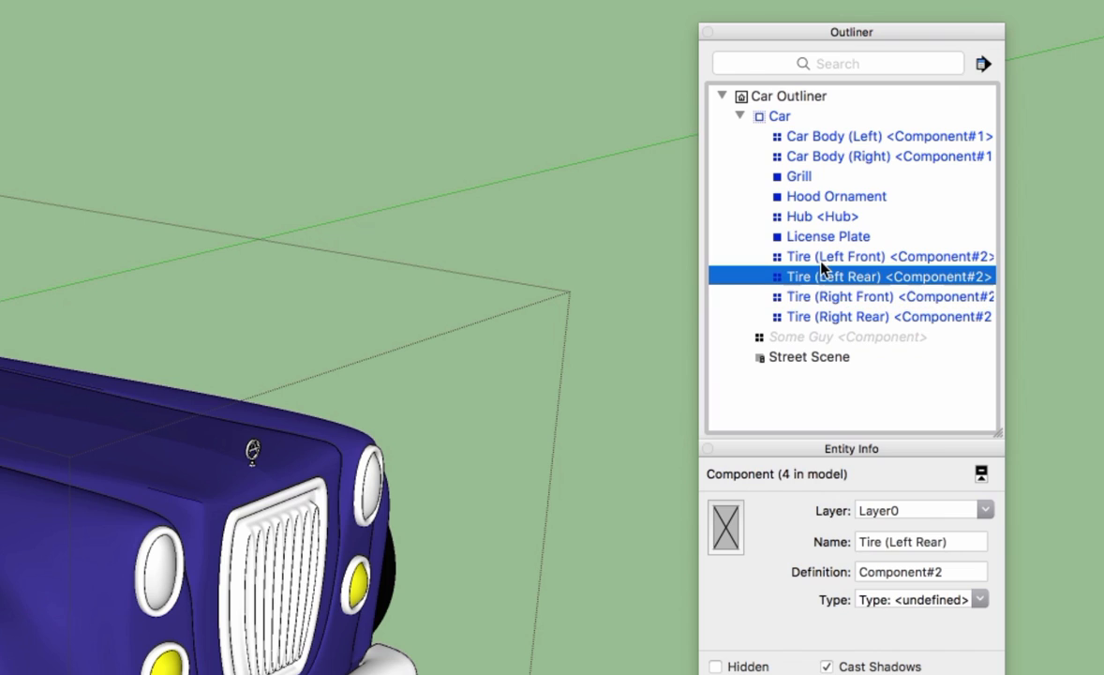
left_click(836, 255)
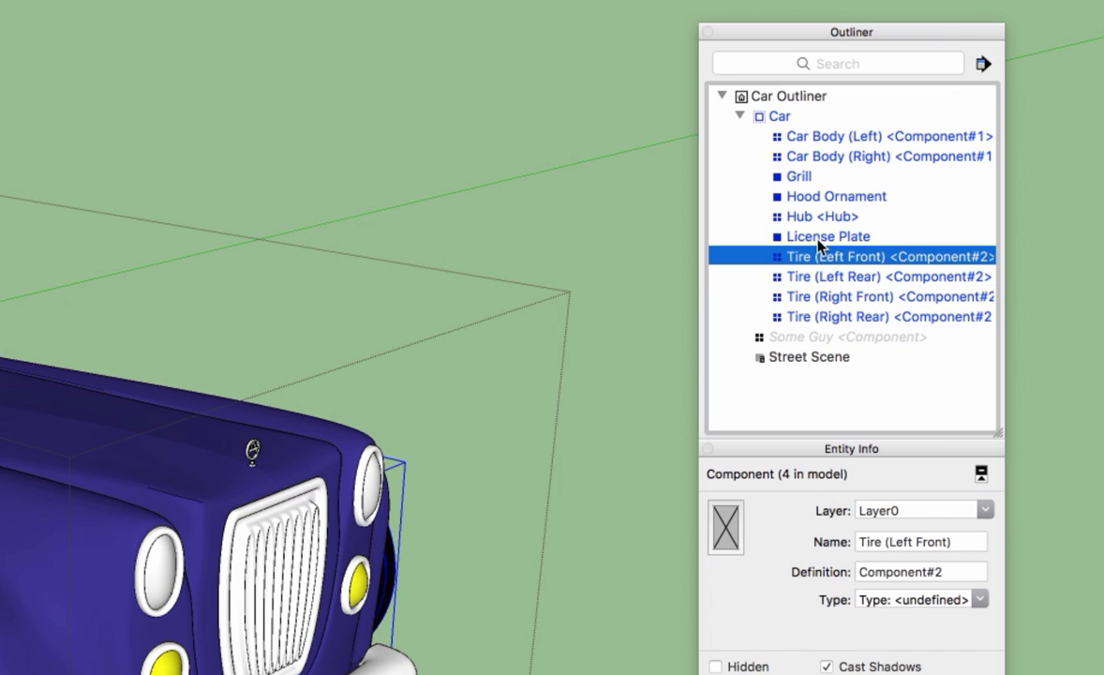
left_click(820, 215)
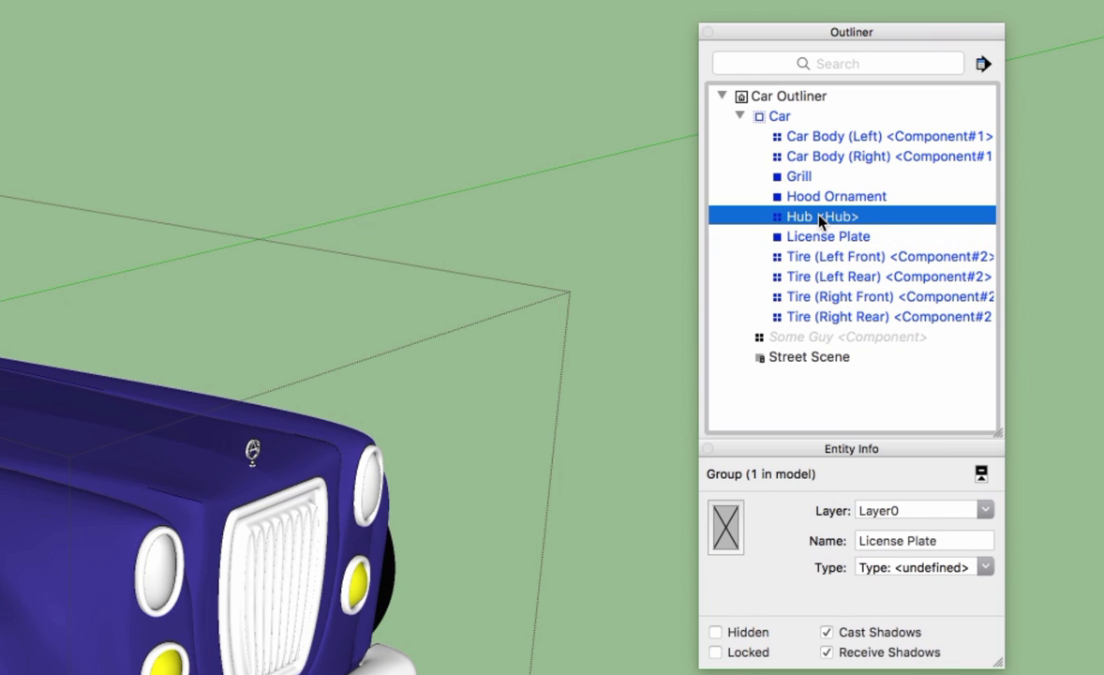